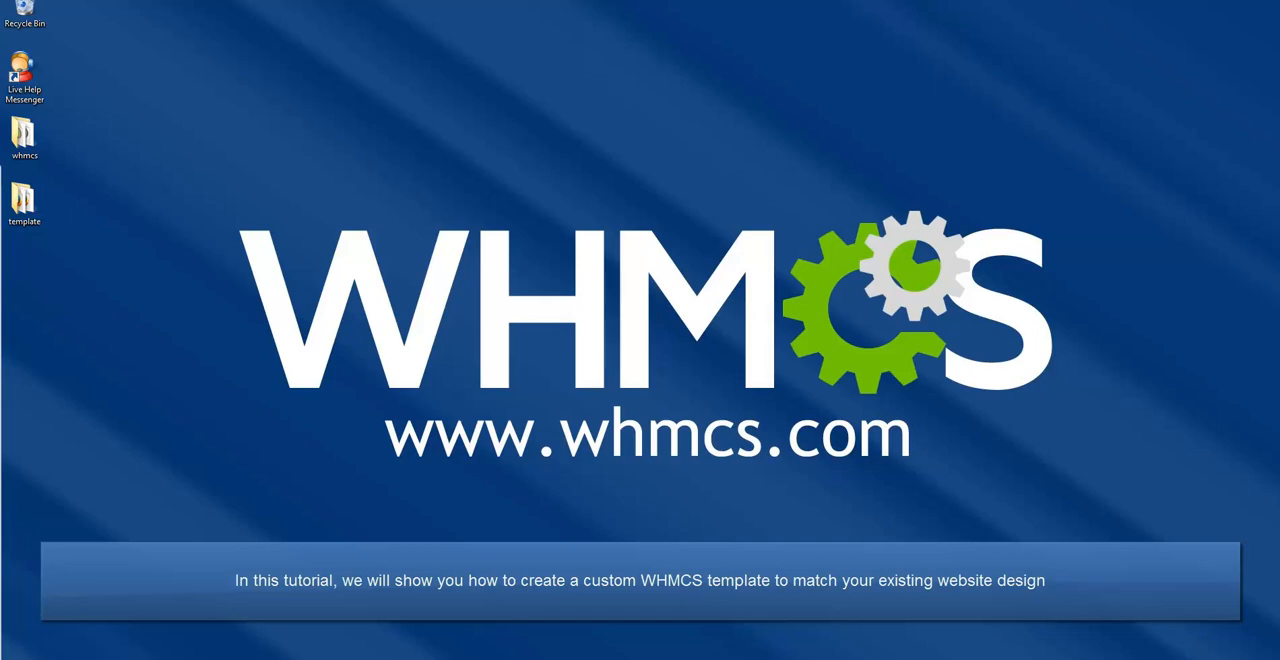
Open the whmcs folder from the desktop.
double_click(24, 135)
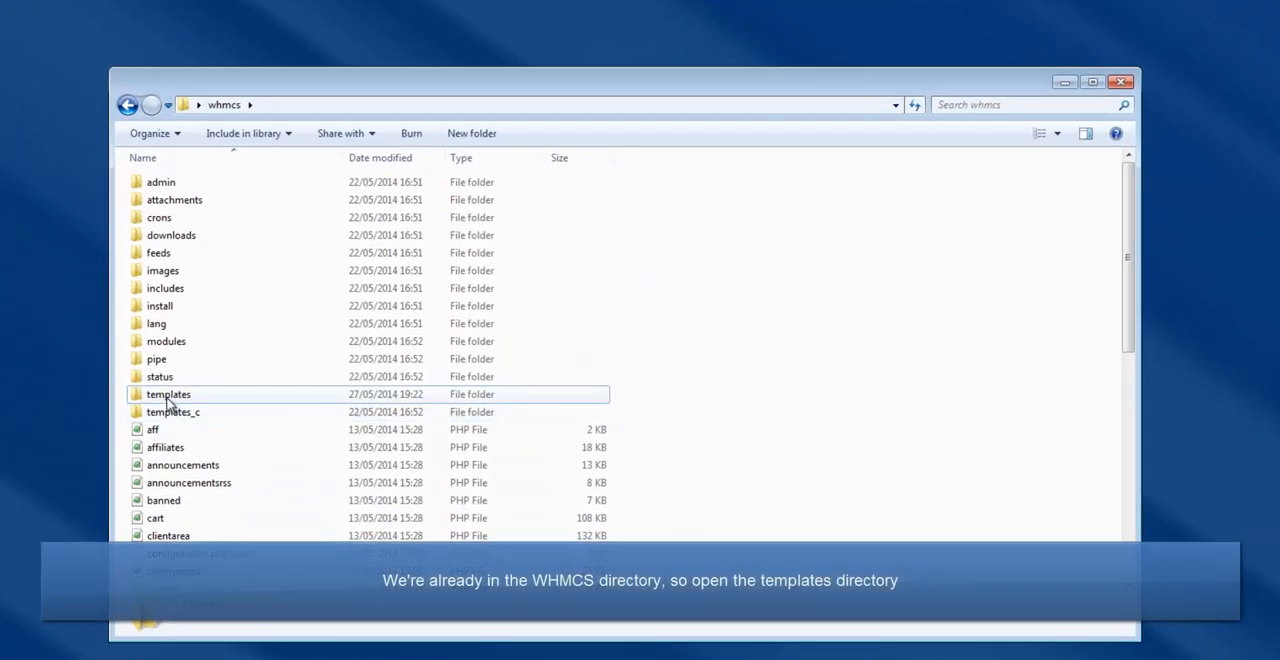
In the templates folder, copy the default template folder to make mycompany.
double_click(168, 394)
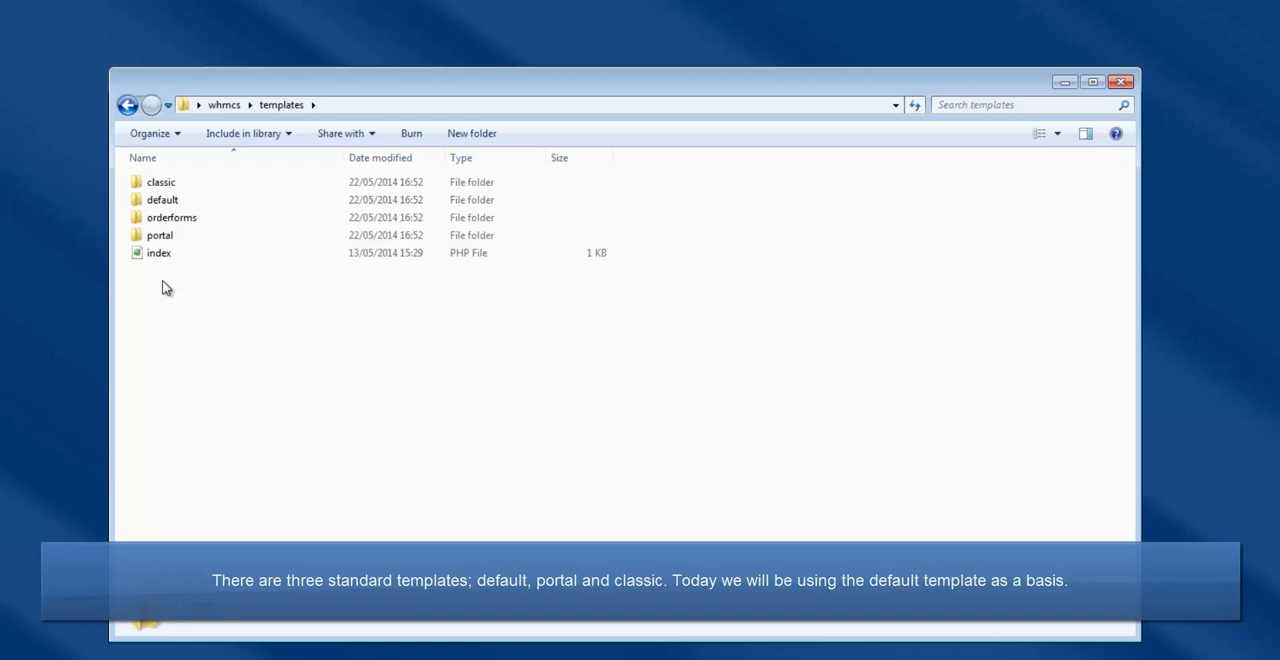
click(162, 199)
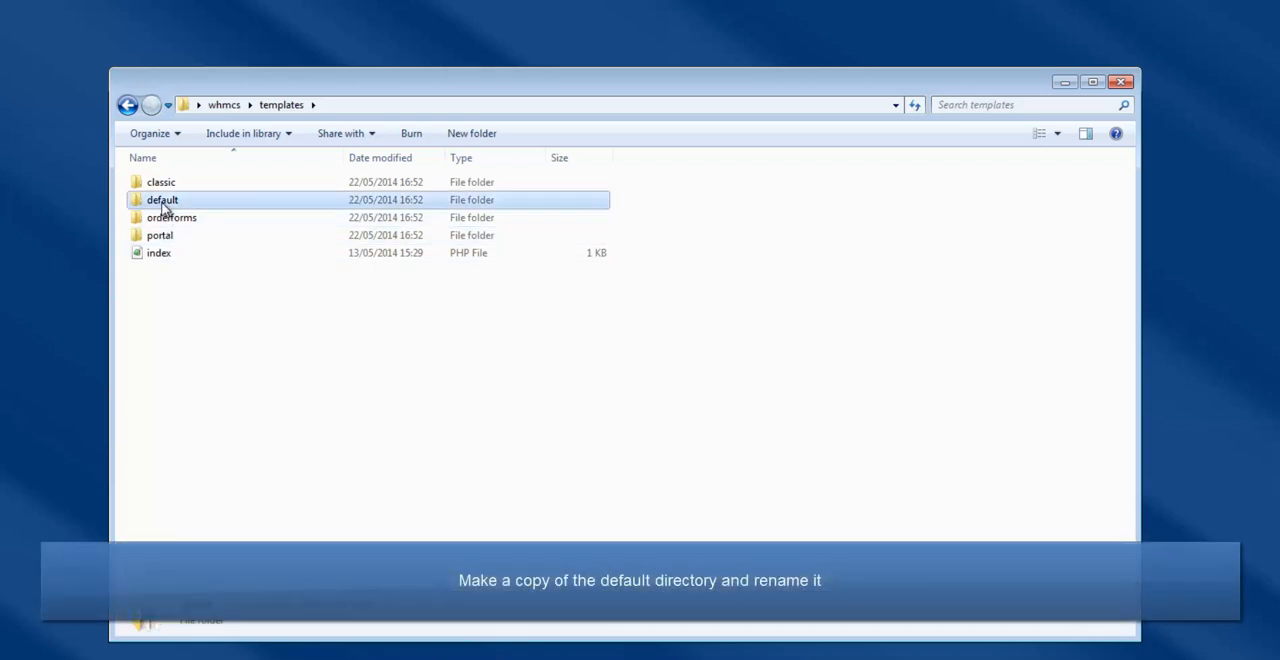
right_click(228, 403)
text(mycompany)
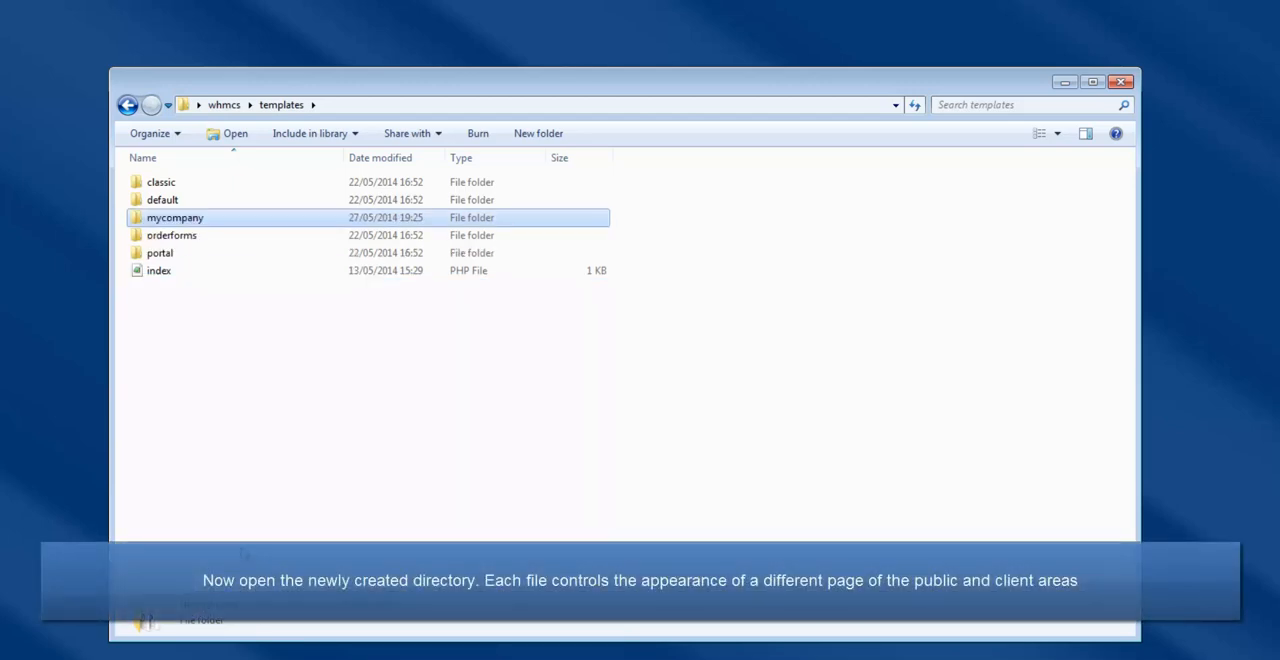
mouse_move(178, 235)
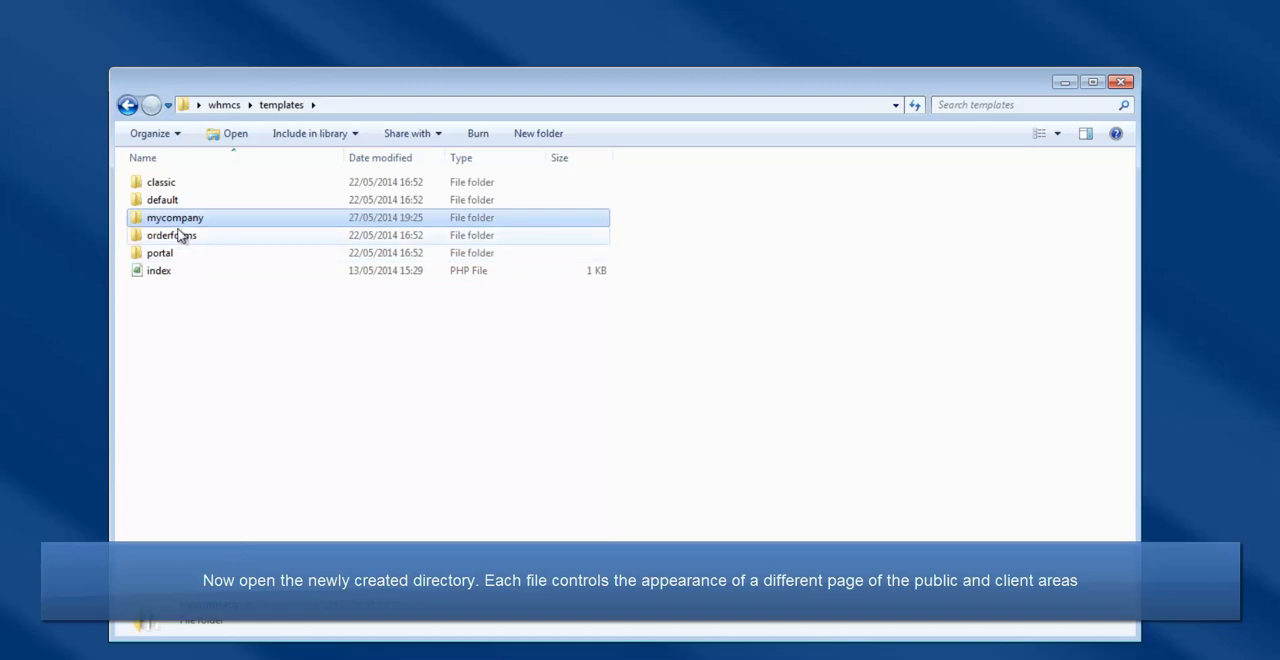
Open the mycompany folder and bring up options for the website's index page.
double_click(175, 217)
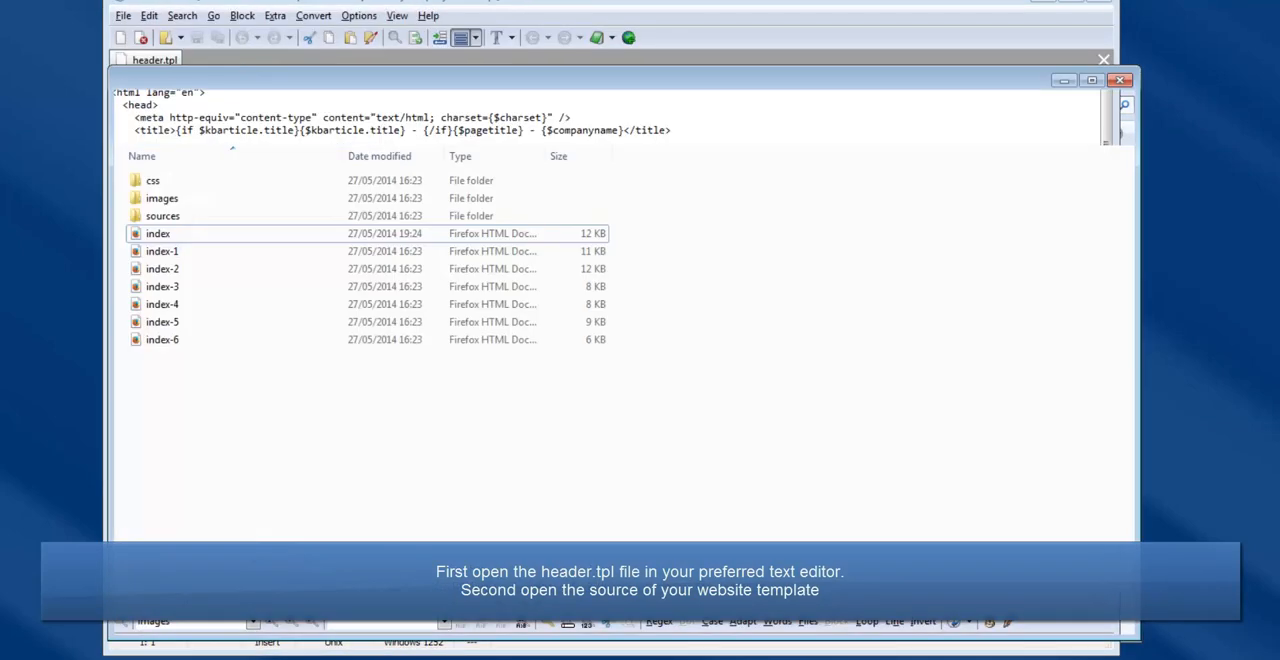
right_click(157, 233)
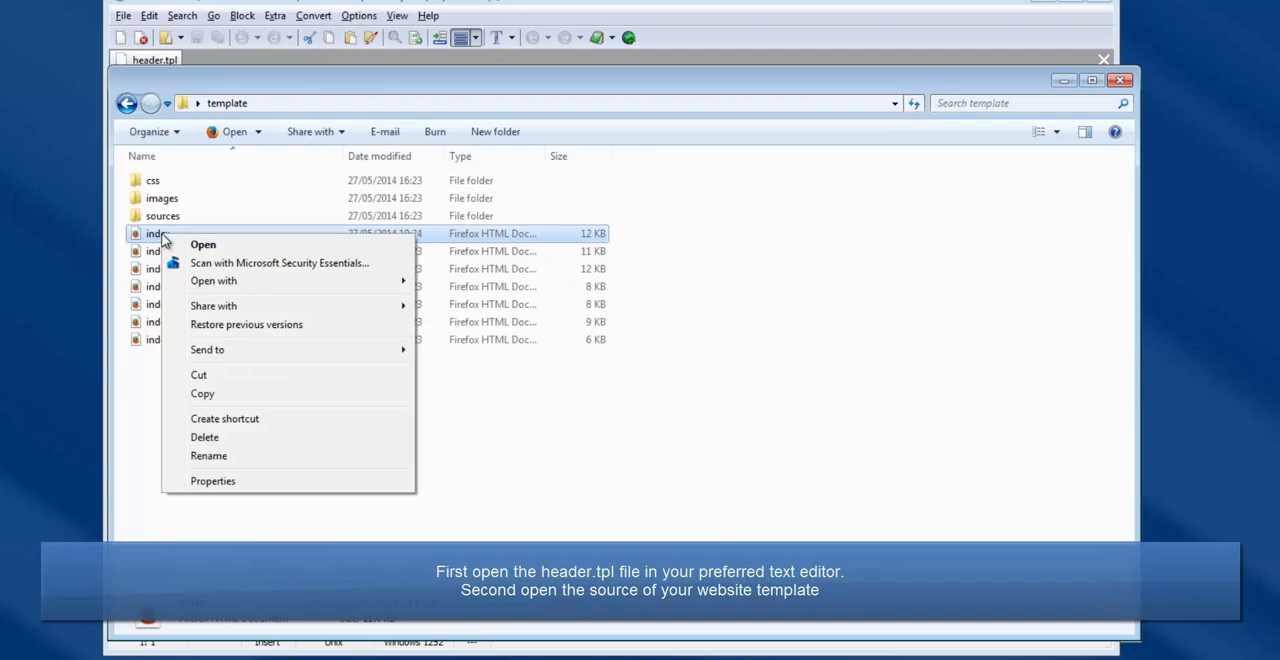
click(203, 244)
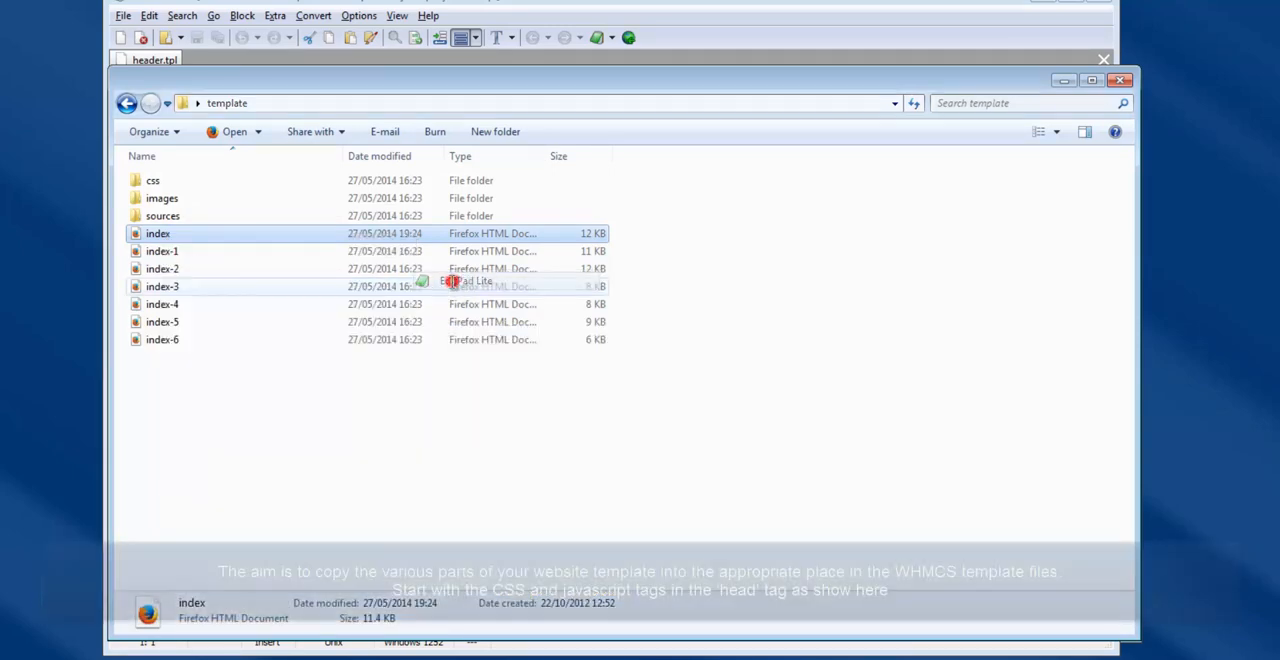
Open index.html and paste its stylesheet and script tags into header.tpl above {$headoutput}.
double_click(157, 233)
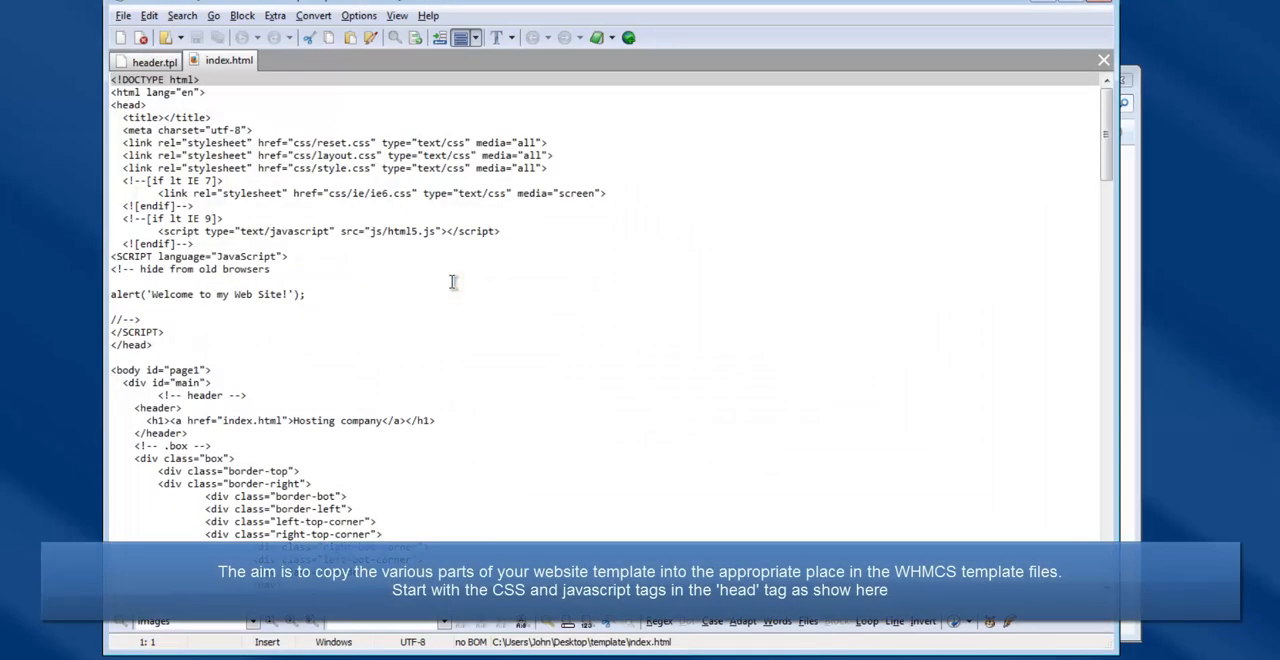
mouse_move(224, 329)
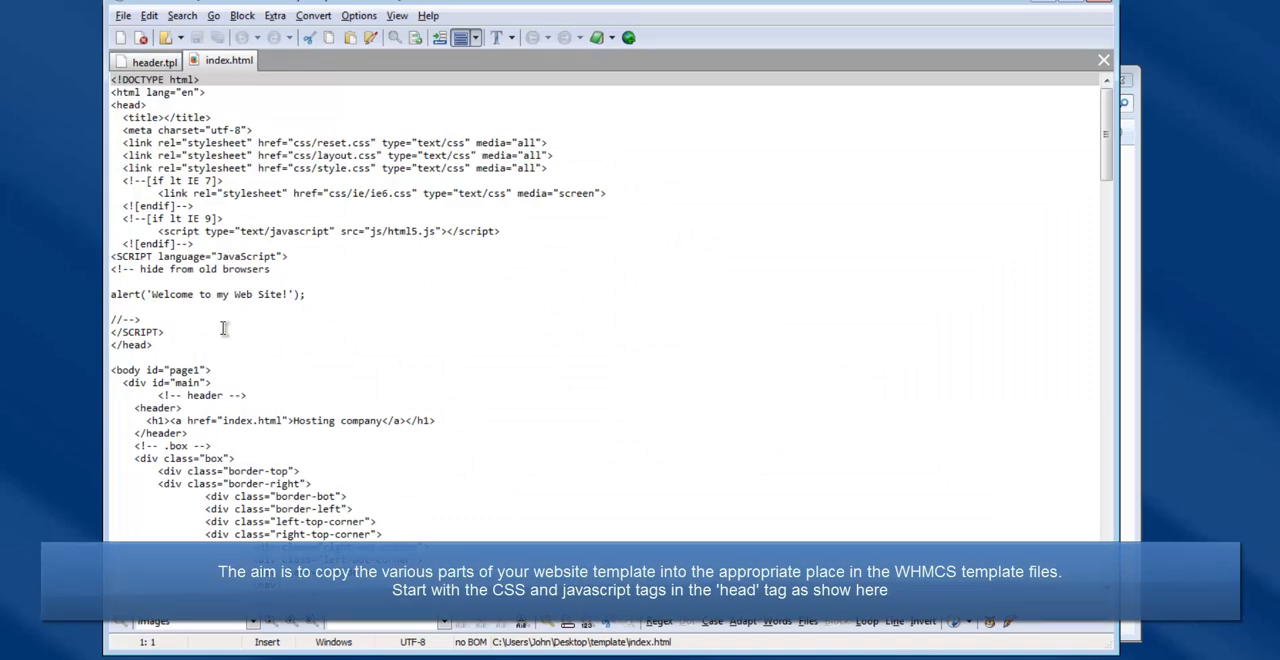
drag(110, 243, 195, 331)
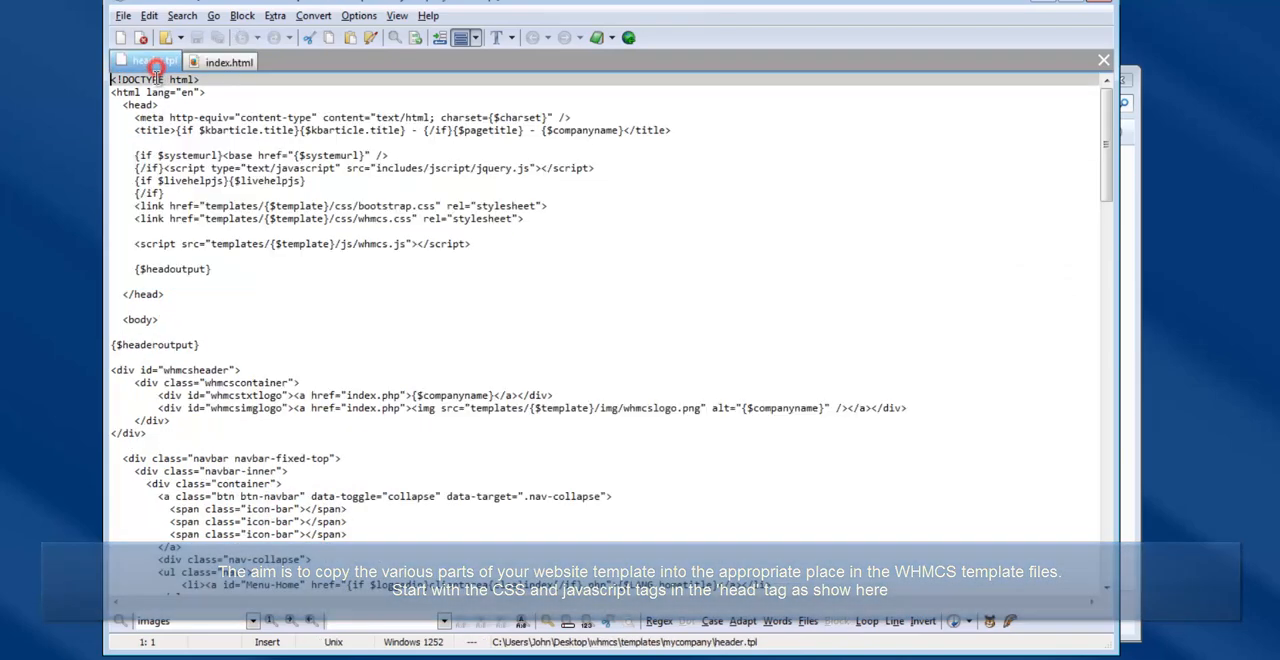
right_click(160, 265)
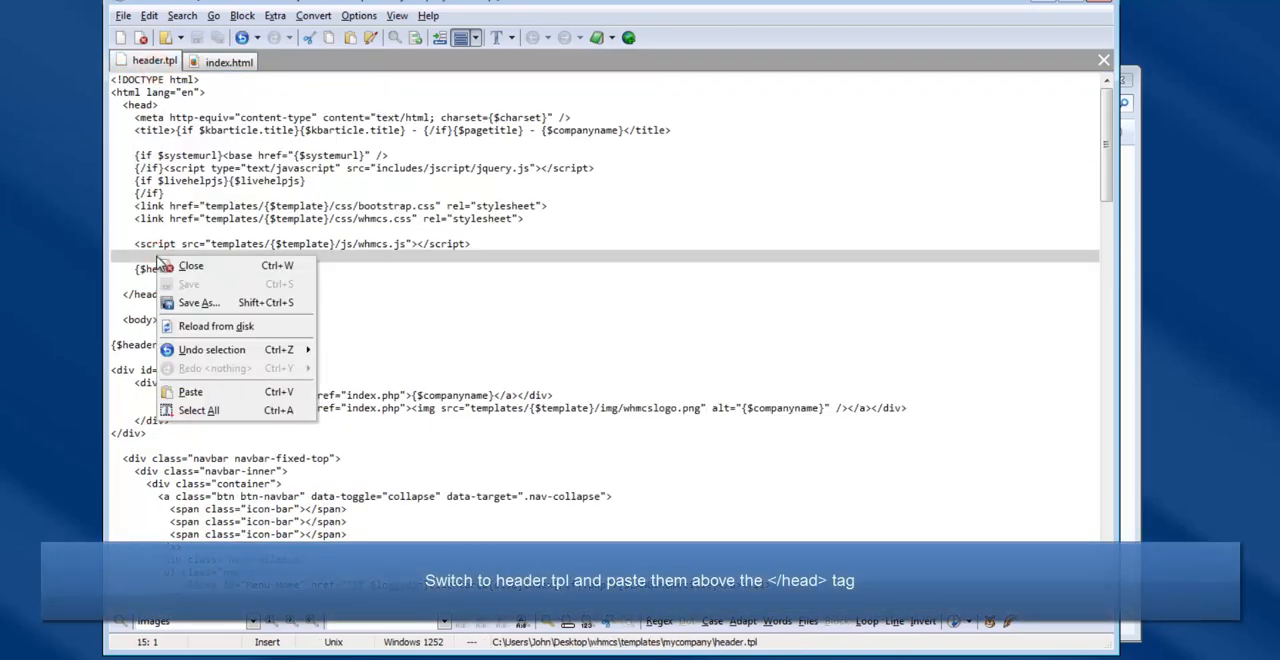
click(190, 391)
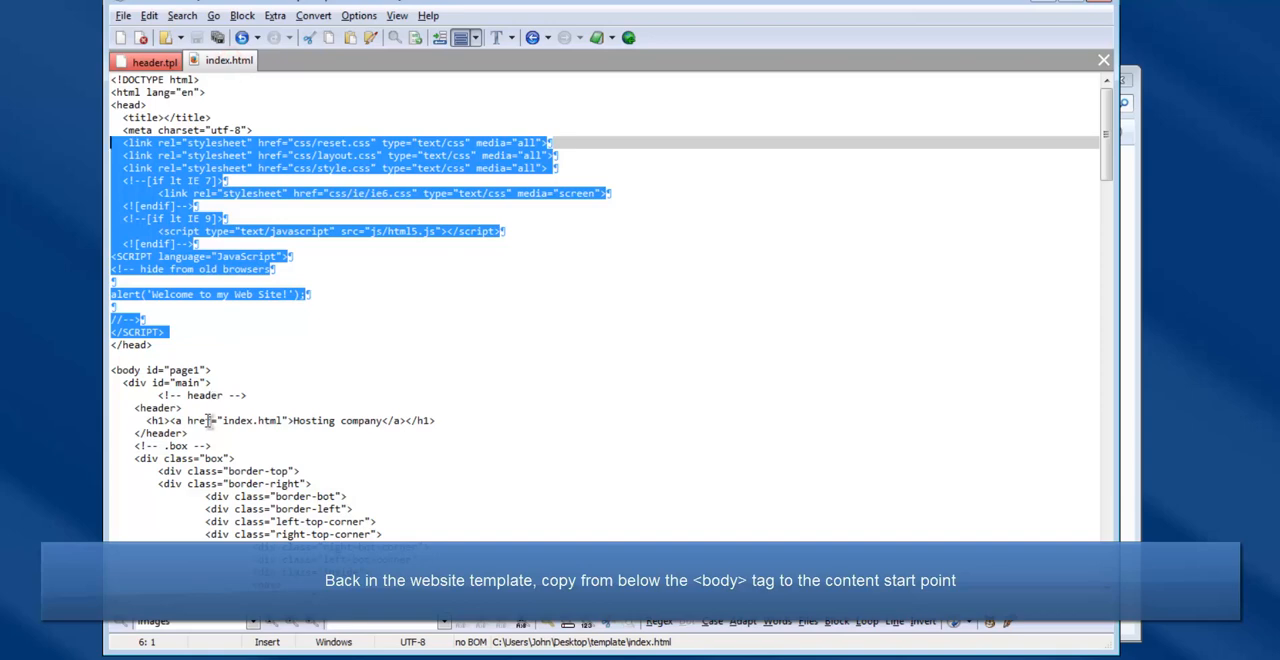
Swap header.tpl's whmcsheader div for the website's opening body markup.
scroll(down, 3)
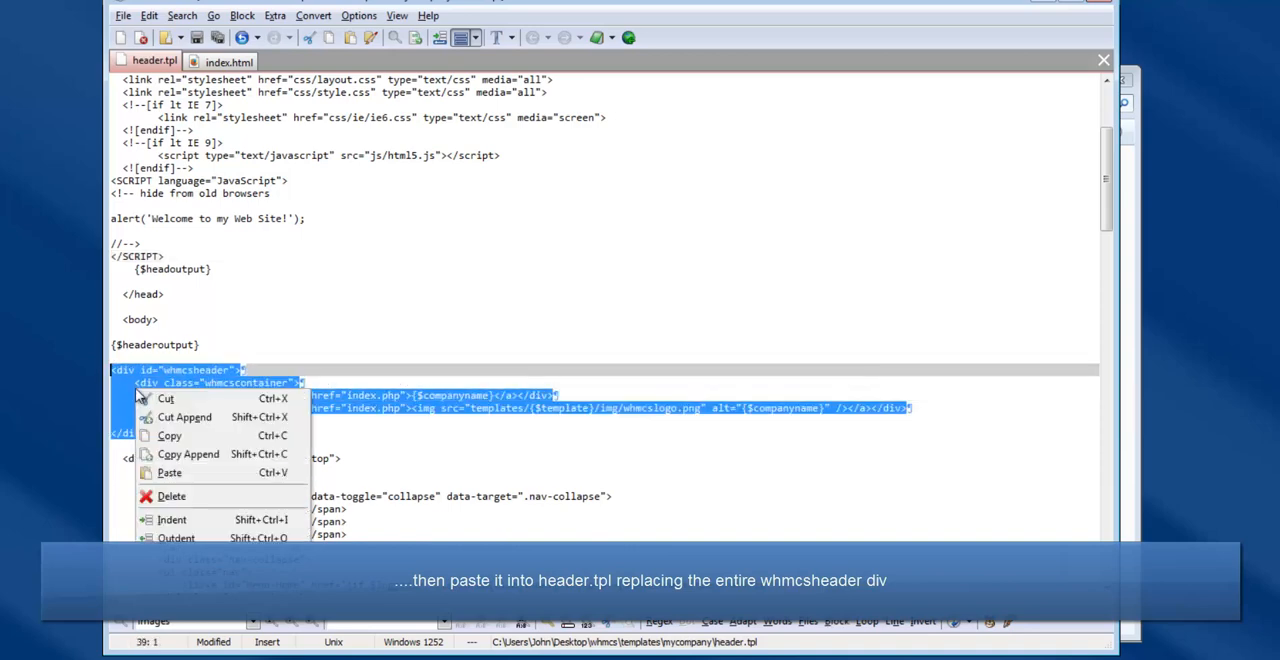
click(169, 472)
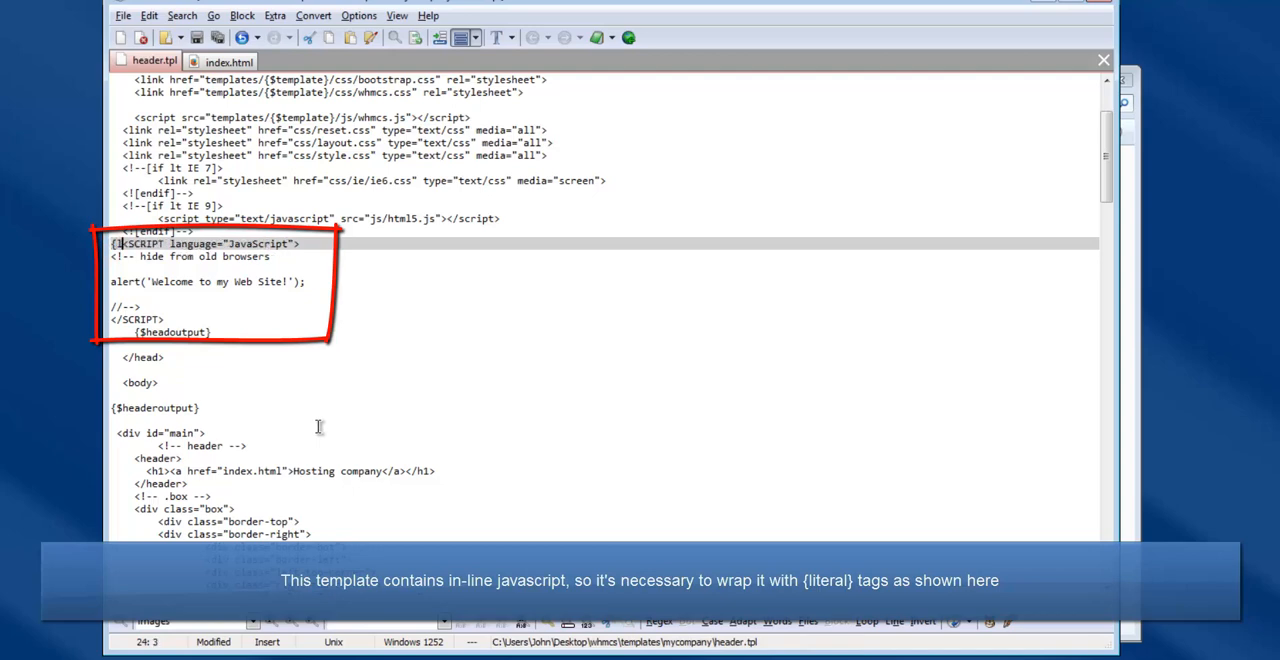
Enclose the inline SCRIPT block in header.tpl between {literal} and {/literal}.
text({literal})
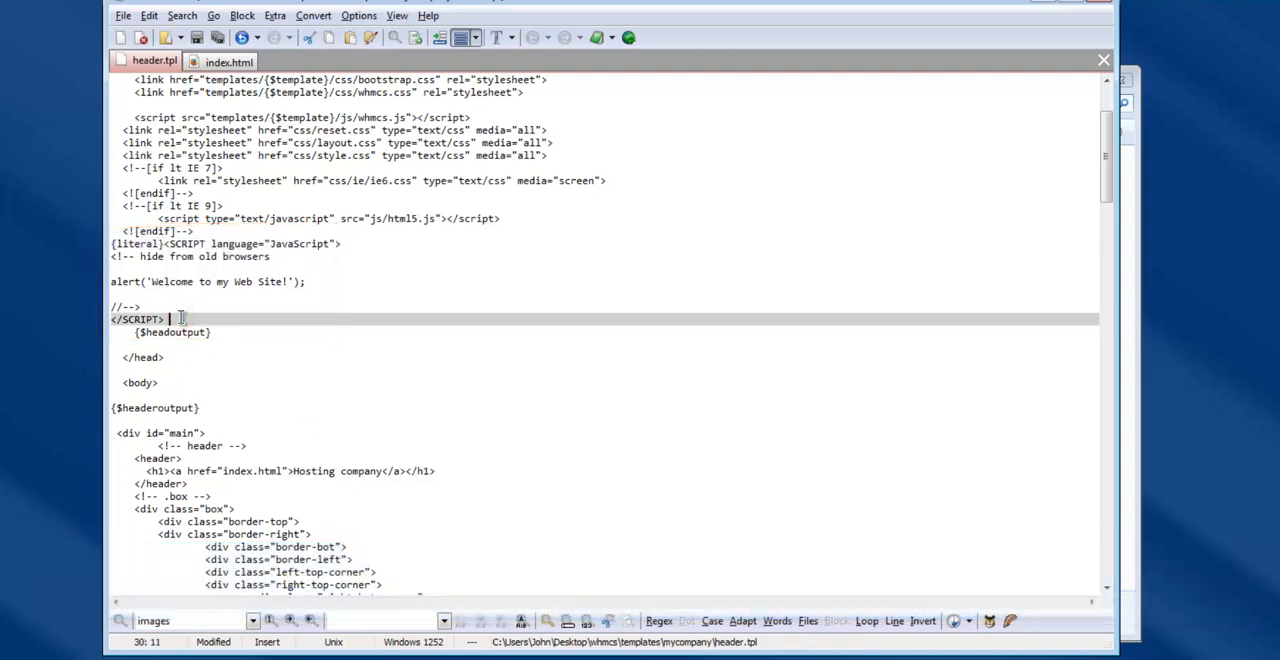
text({/literal)
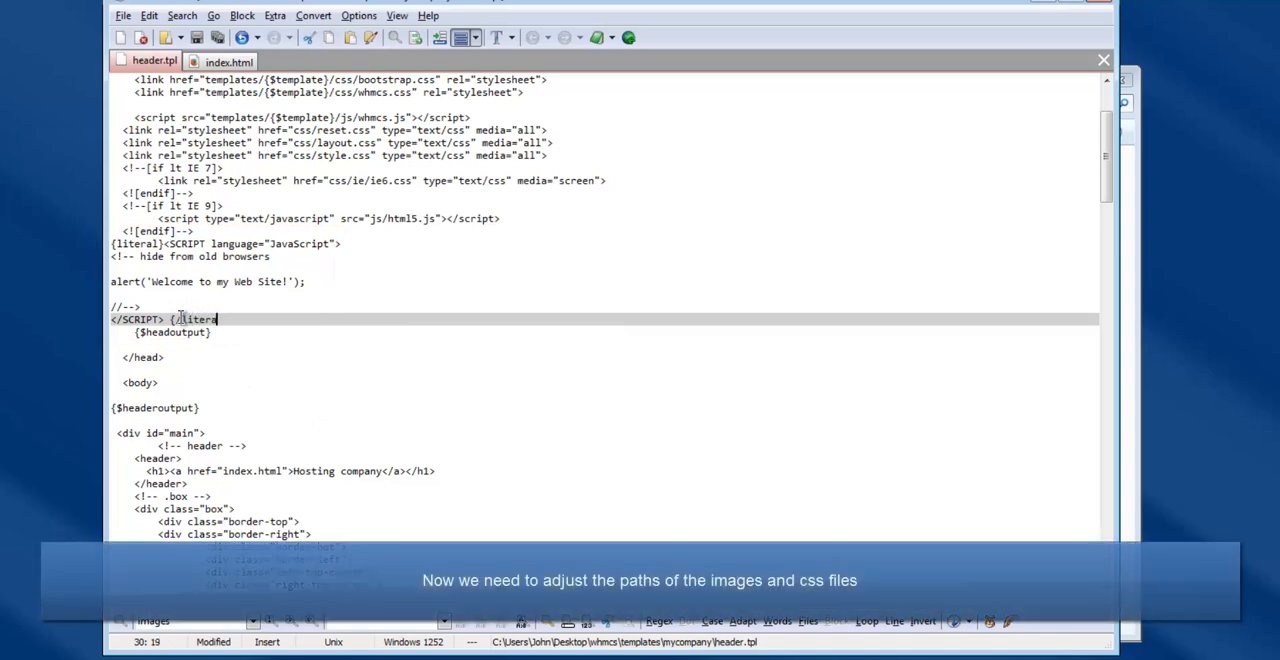
text(})
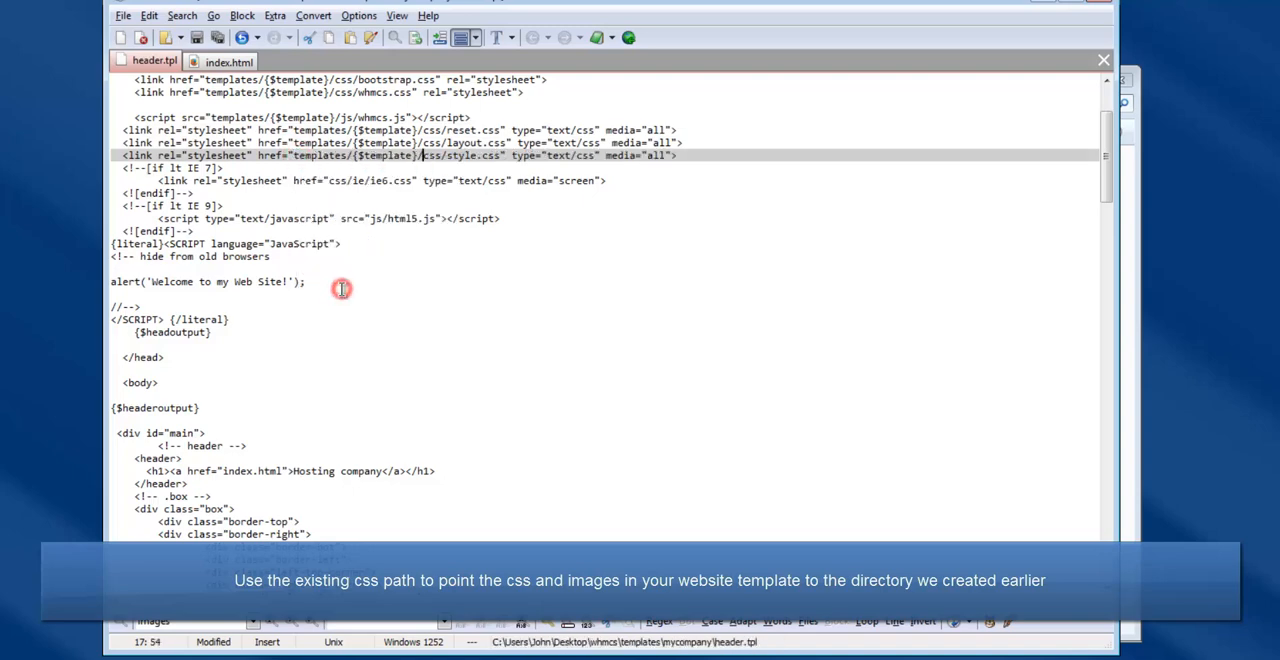
mouse_move(328, 183)
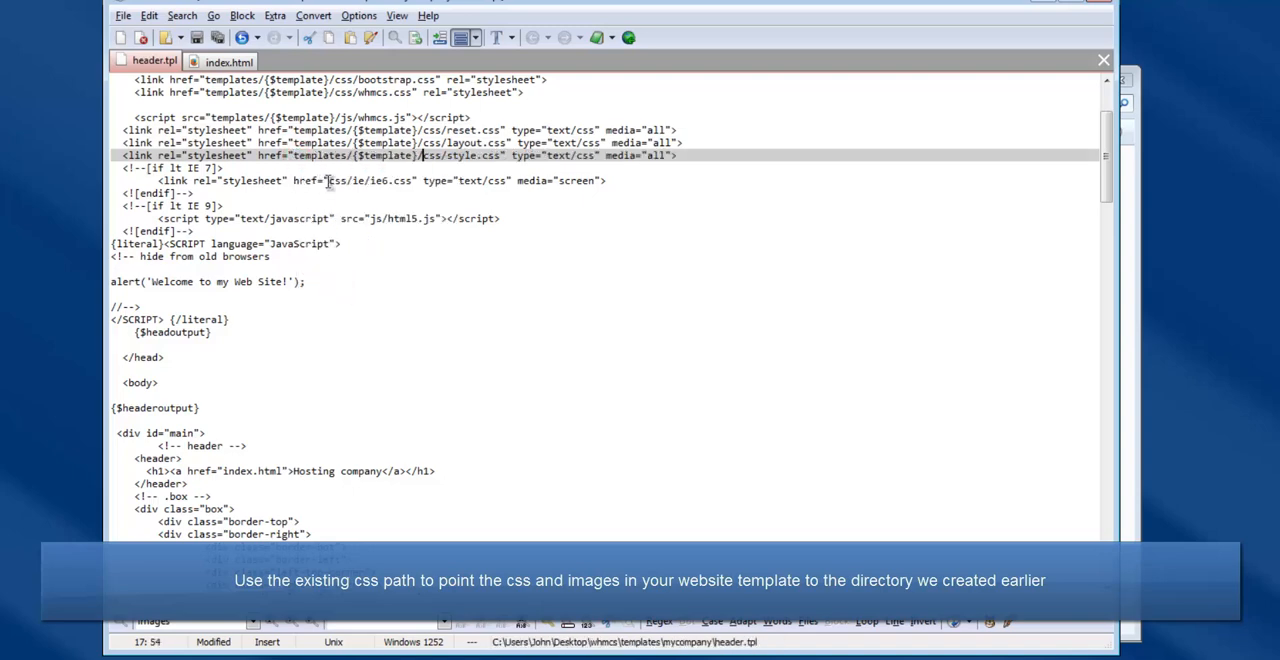
Prefix the stylesheet and main-banner.jpg paths with templates/{$template}/, then save header.tpl.
right_click(330, 180)
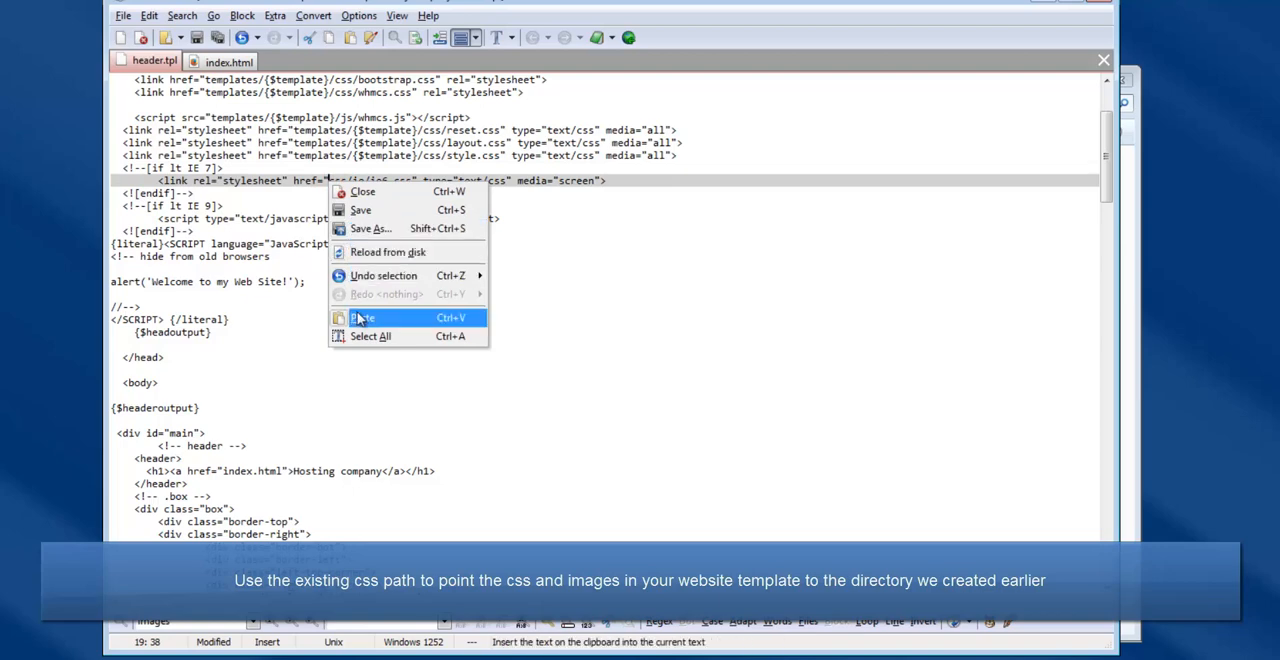
click(362, 317)
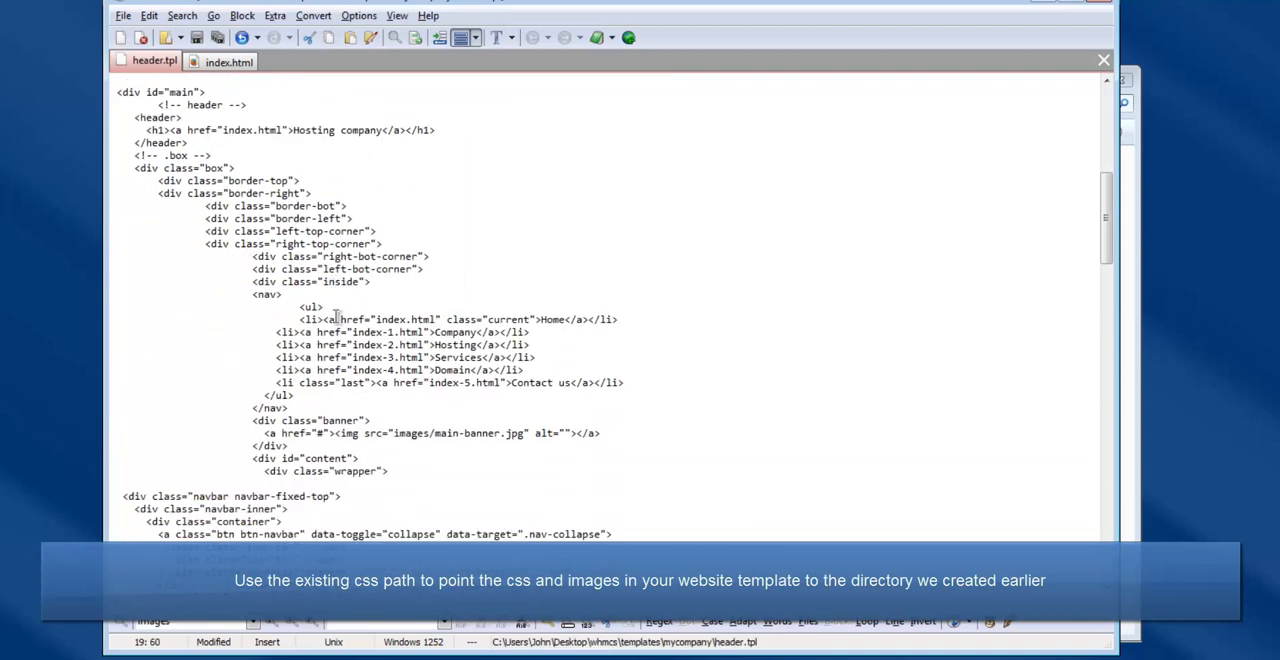
click(397, 433)
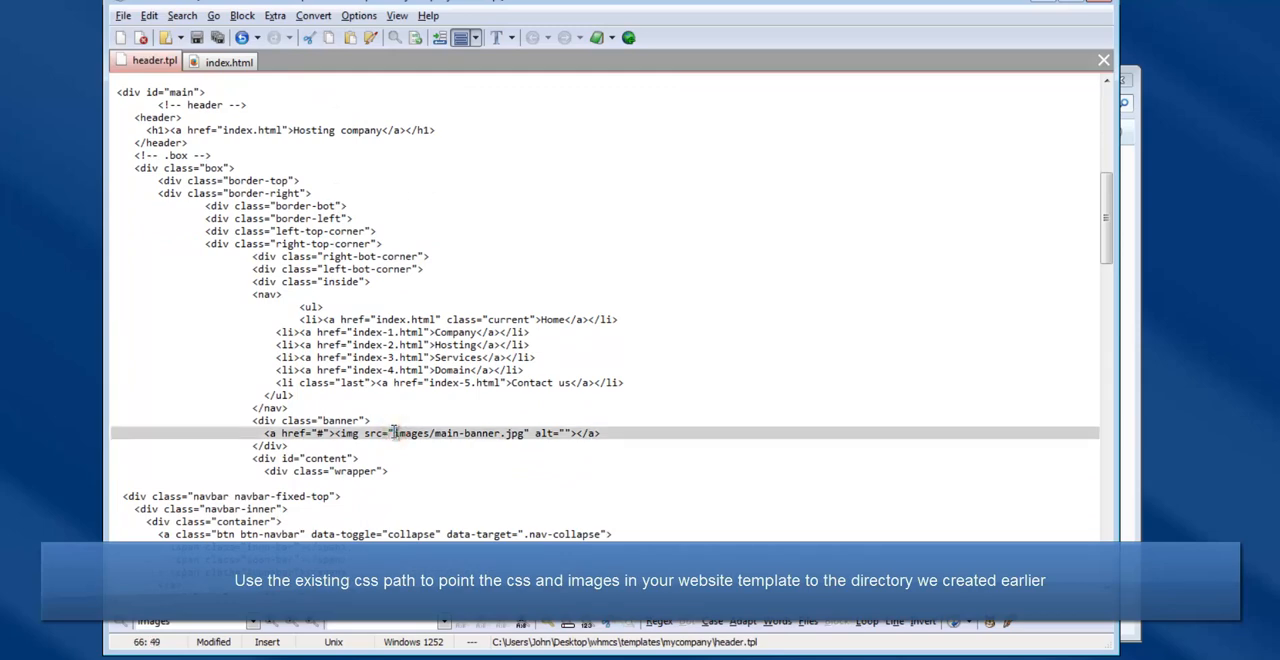
text(templates/{$template}/)
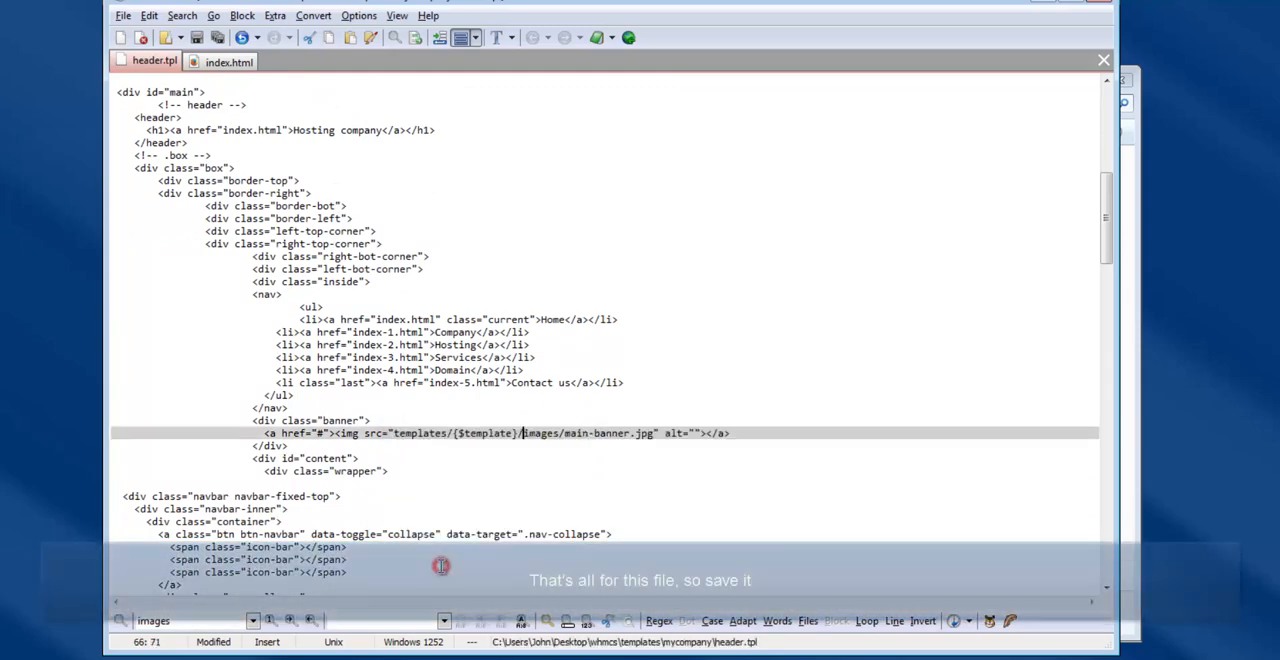
click(197, 37)
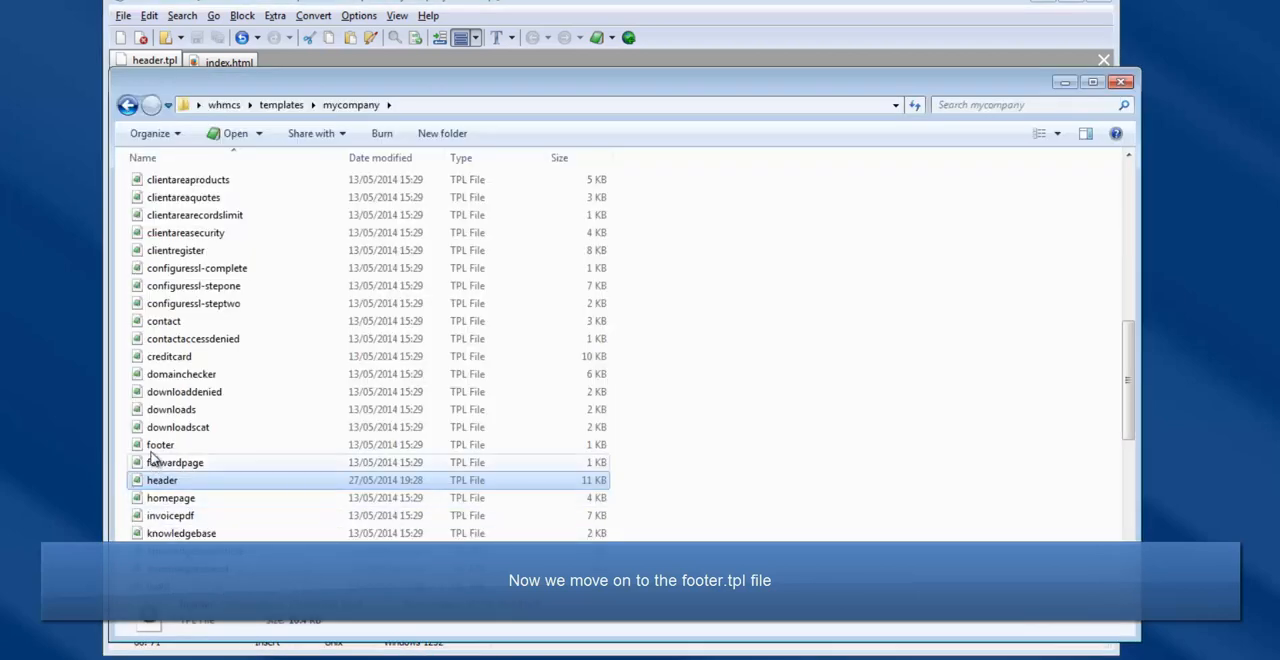
mouse_move(160, 444)
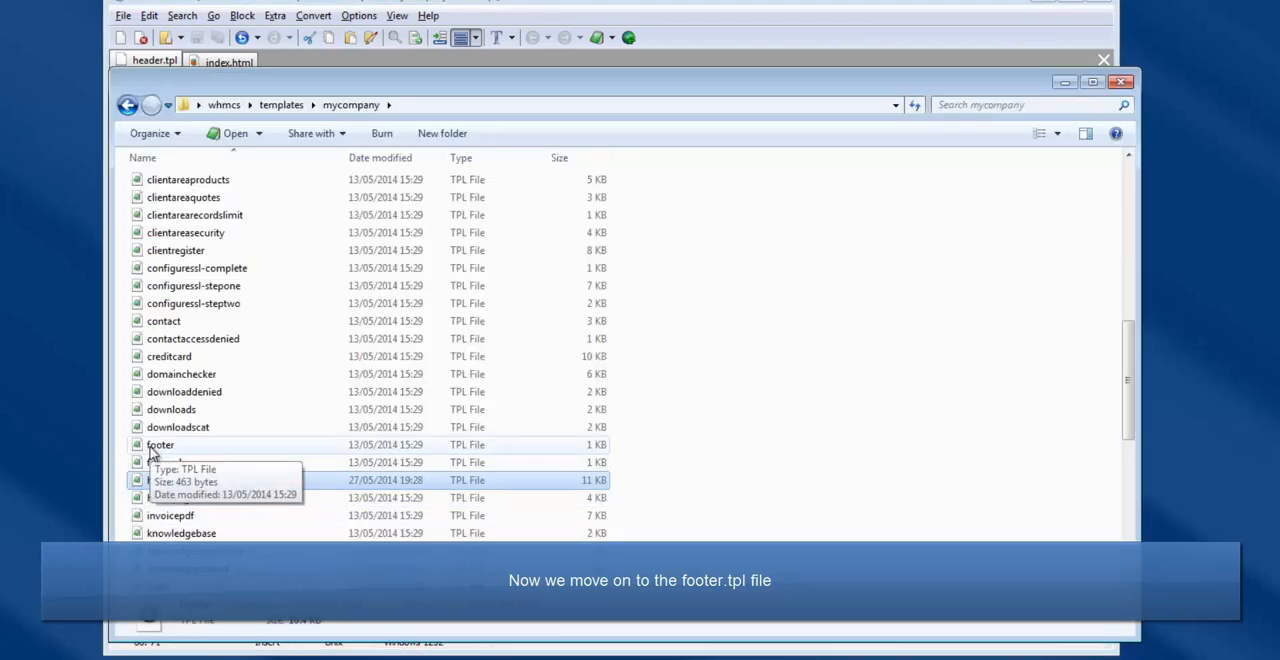
Open footer.tpl and copy index.html's code from content ends through </footer> into it.
double_click(160, 444)
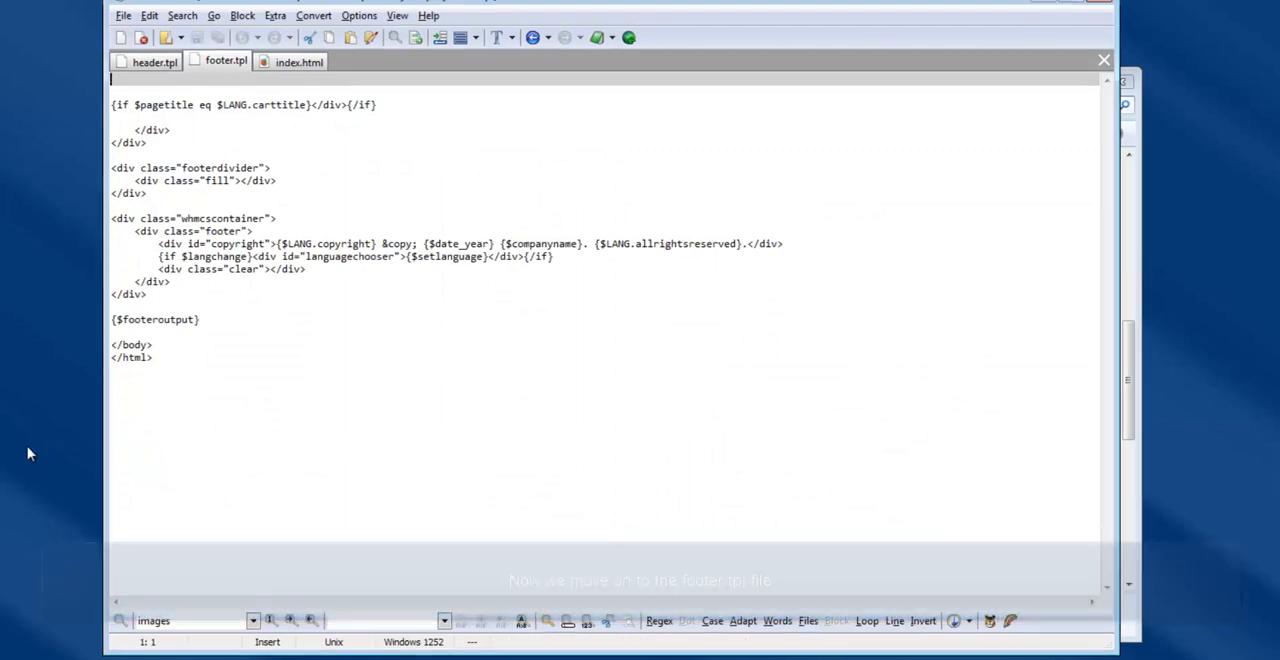
click(298, 61)
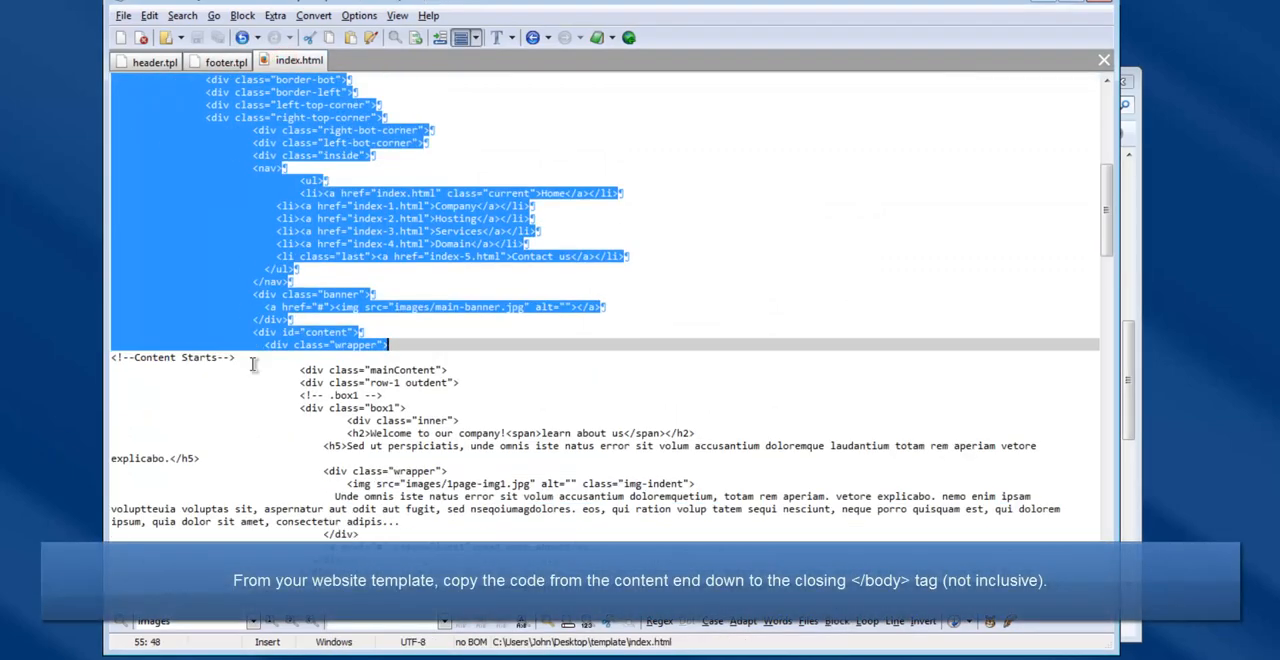
scroll(down, 3)
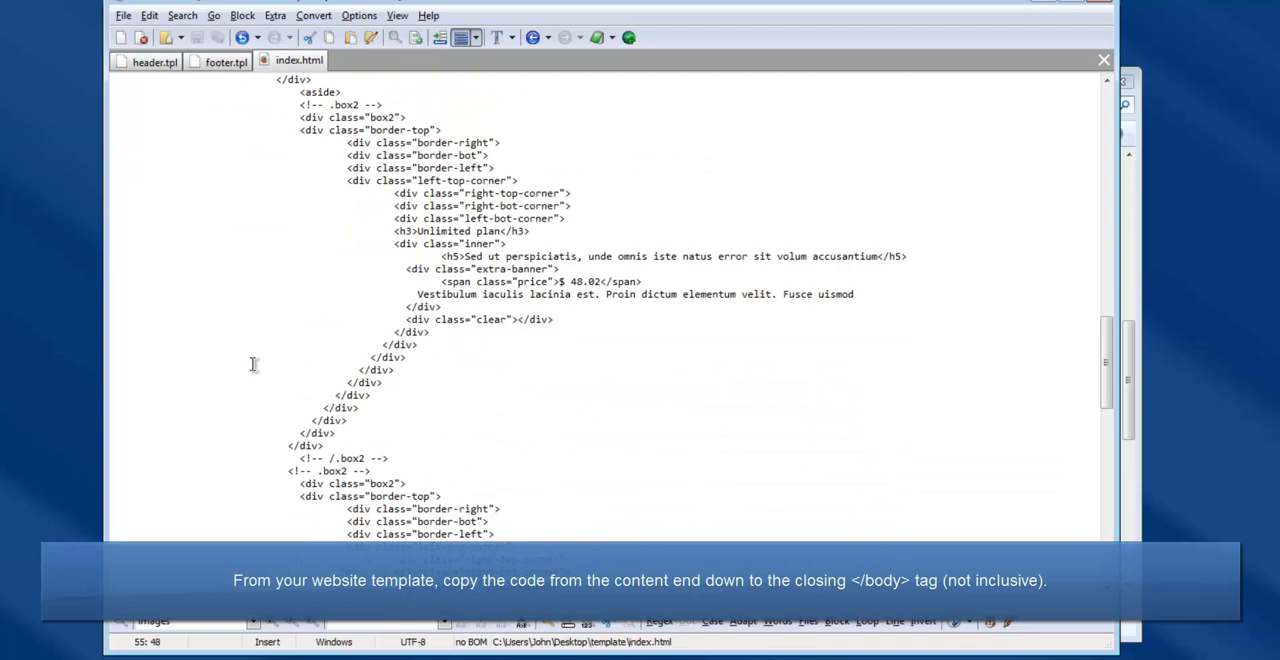
scroll(down, 3)
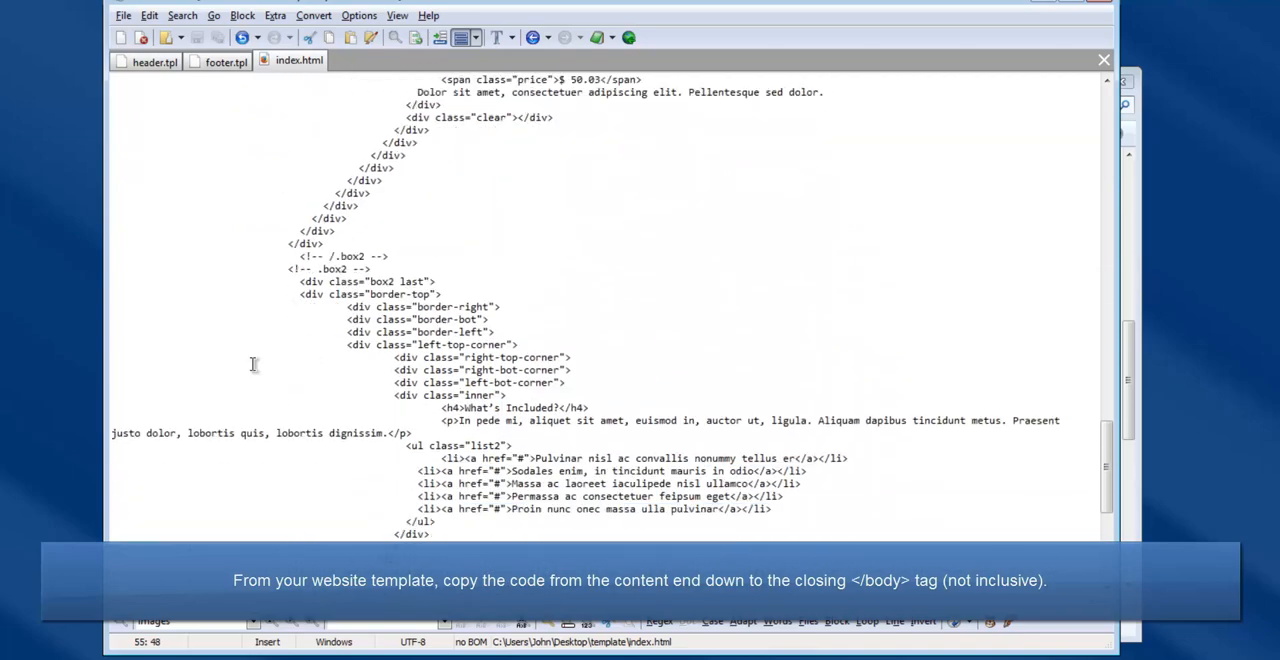
scroll(down, 3)
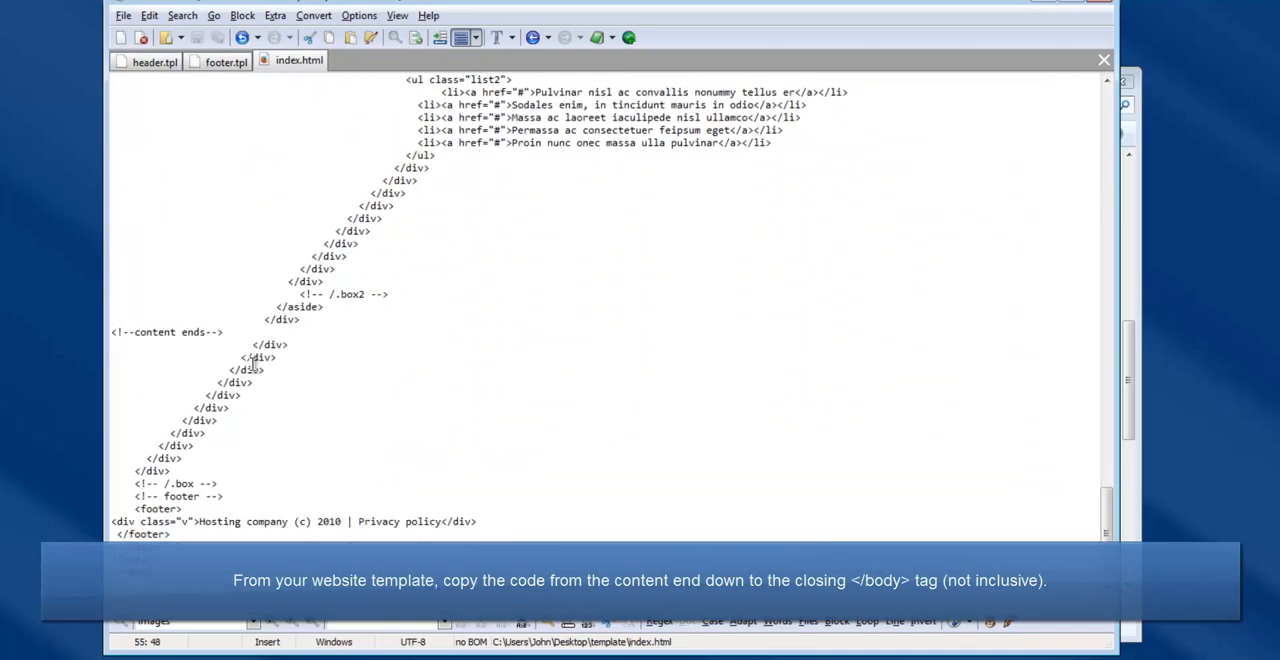
drag(113, 344, 190, 445)
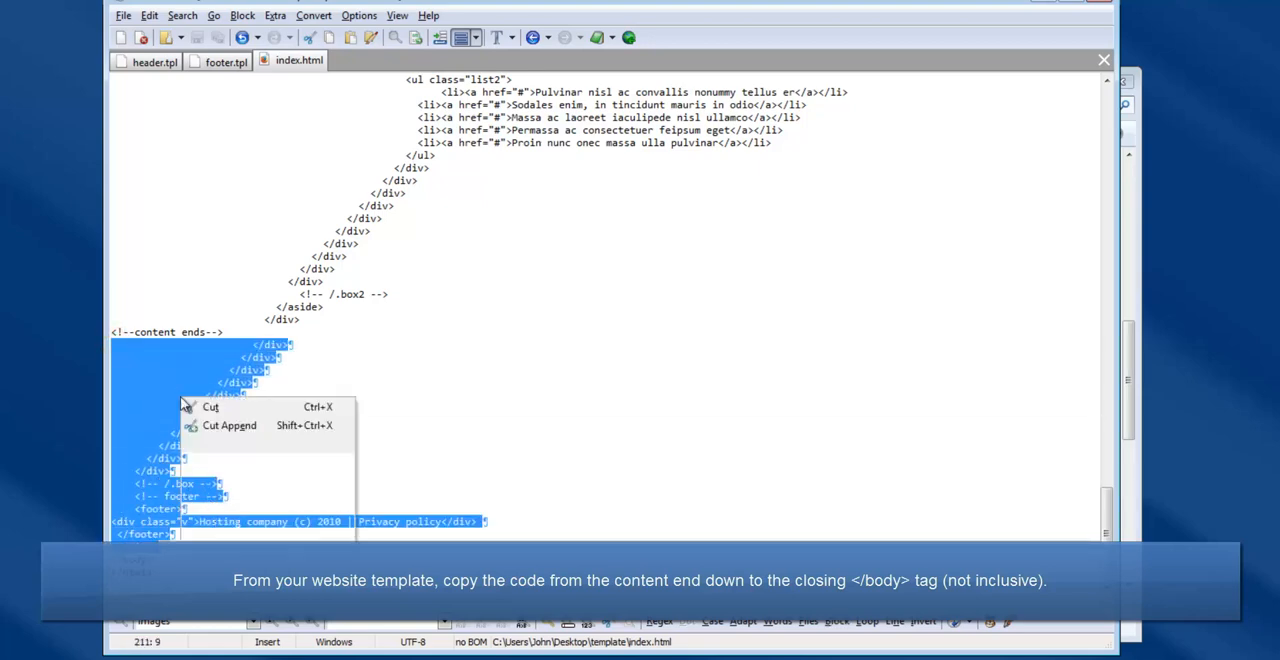
click(218, 61)
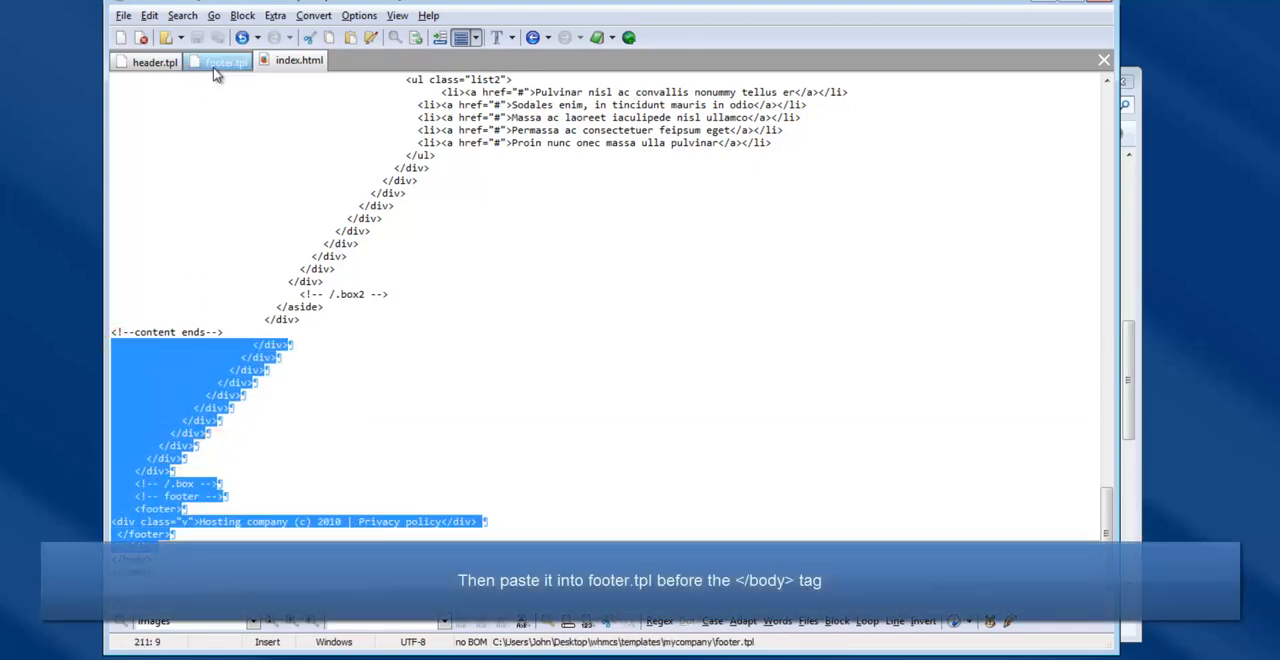
right_click(130, 332)
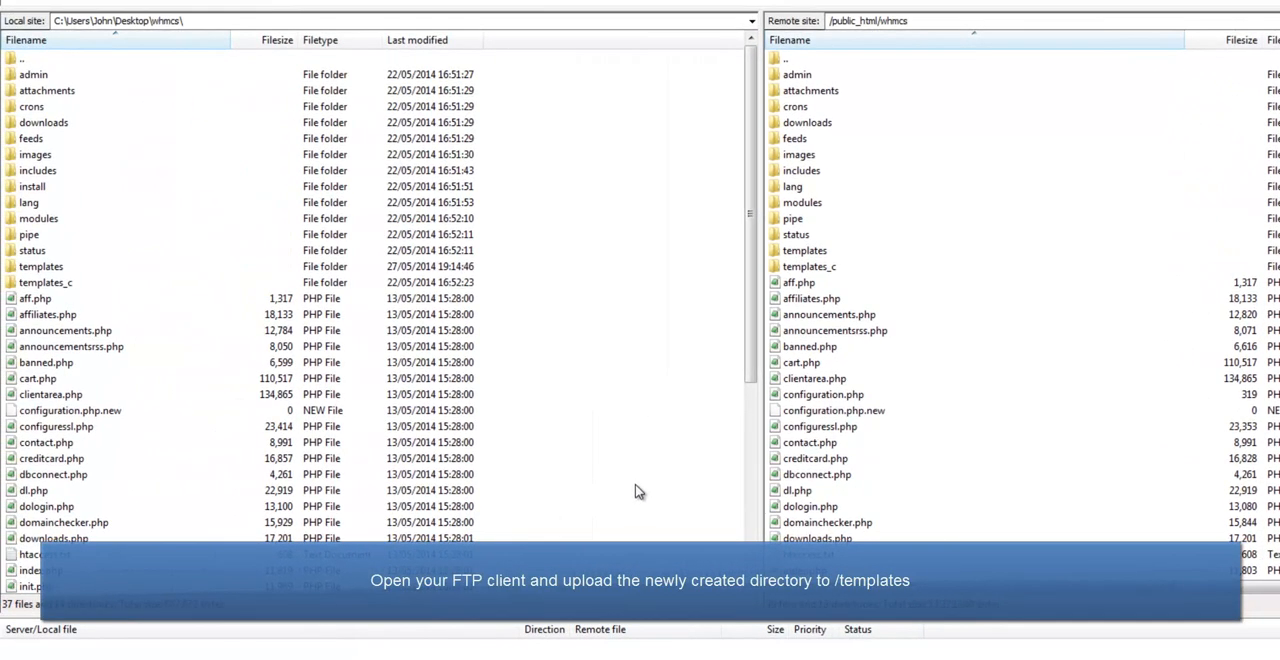
Open templates on both local and server sides and upload the mycompany folder.
double_click(804, 250)
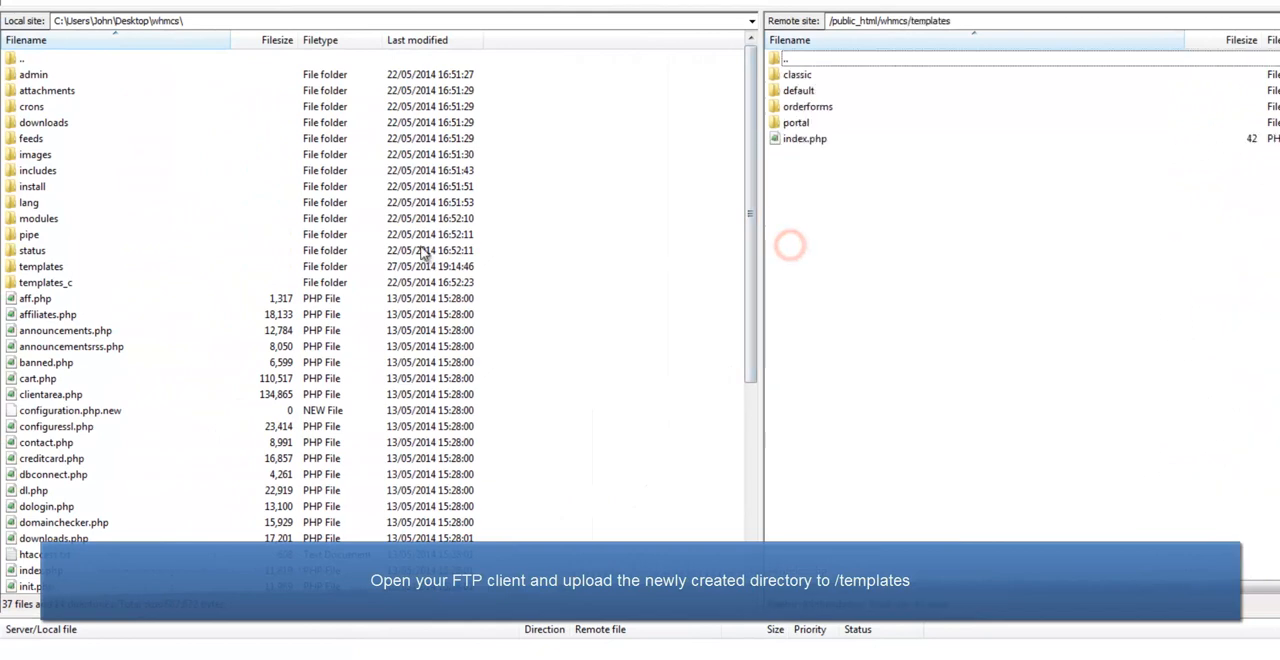
double_click(41, 266)
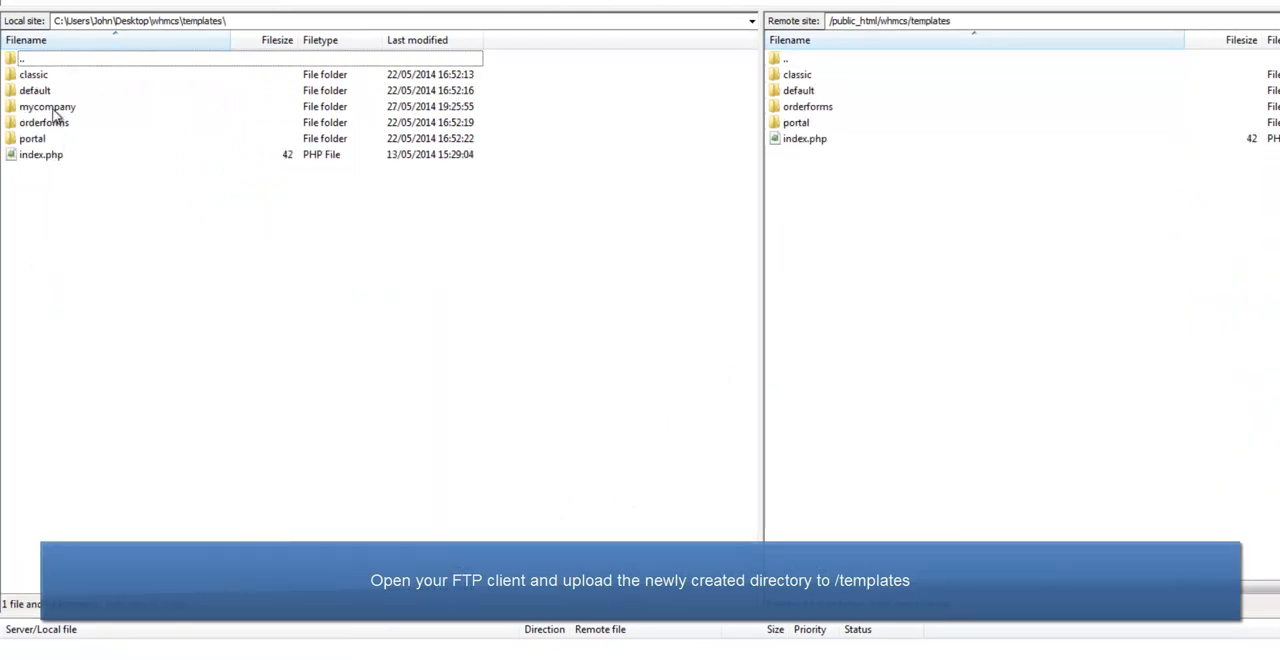
click(47, 106)
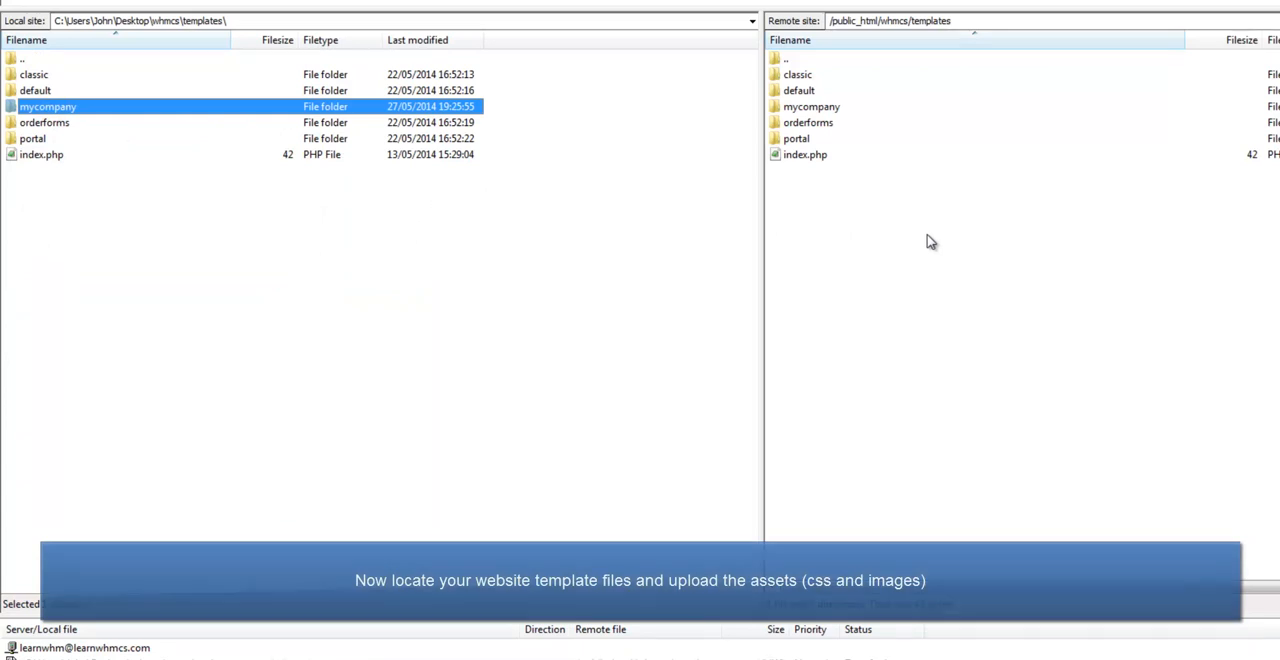
click(140, 20)
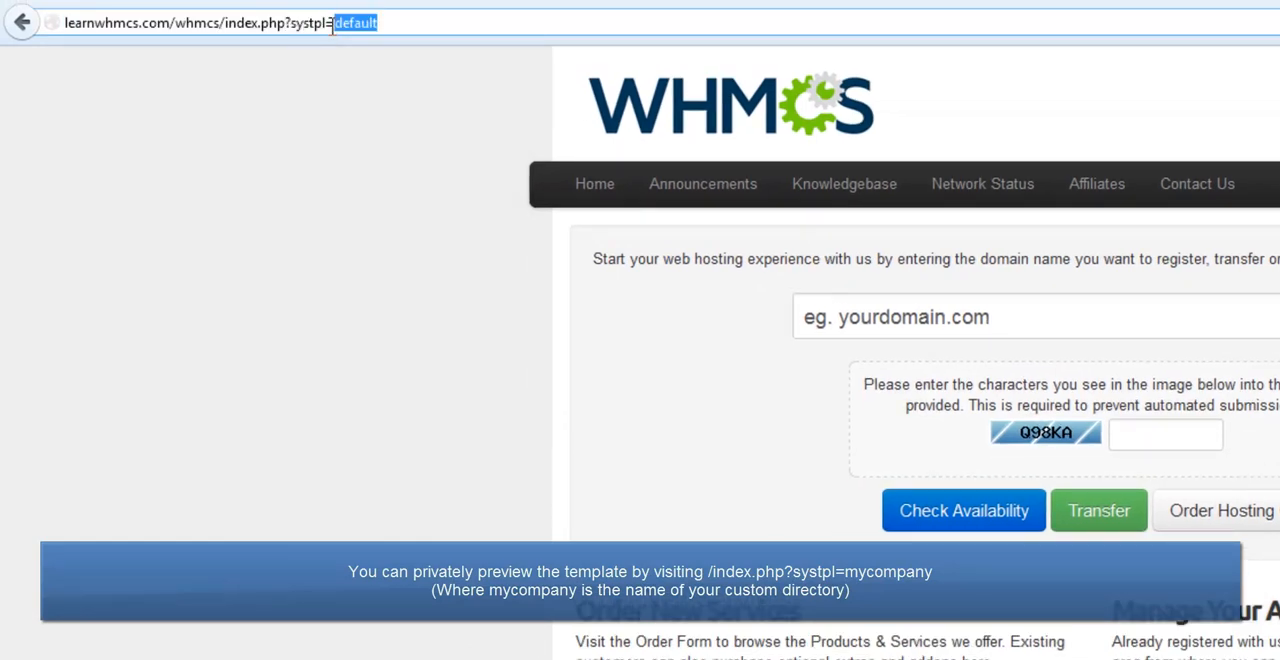
Replace systpl=default with systpl=mycompany in the WHMCS preview URL.
text(mycompany)
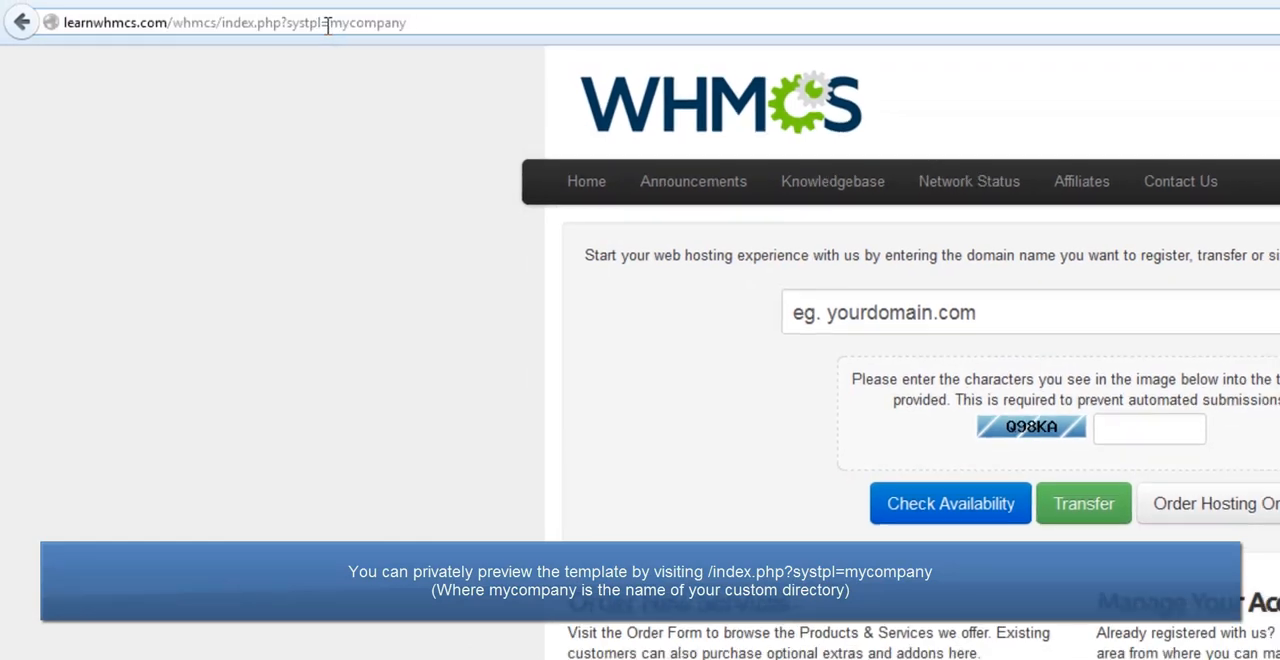